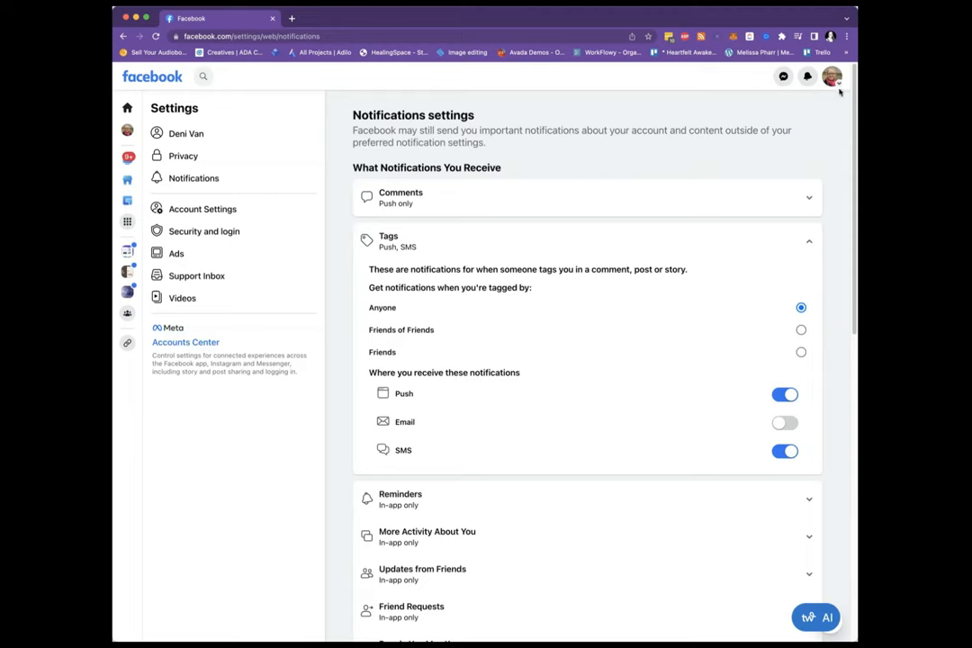
Reach the Notifications settings and expand Comments, which is delivered by push only
click(832, 75)
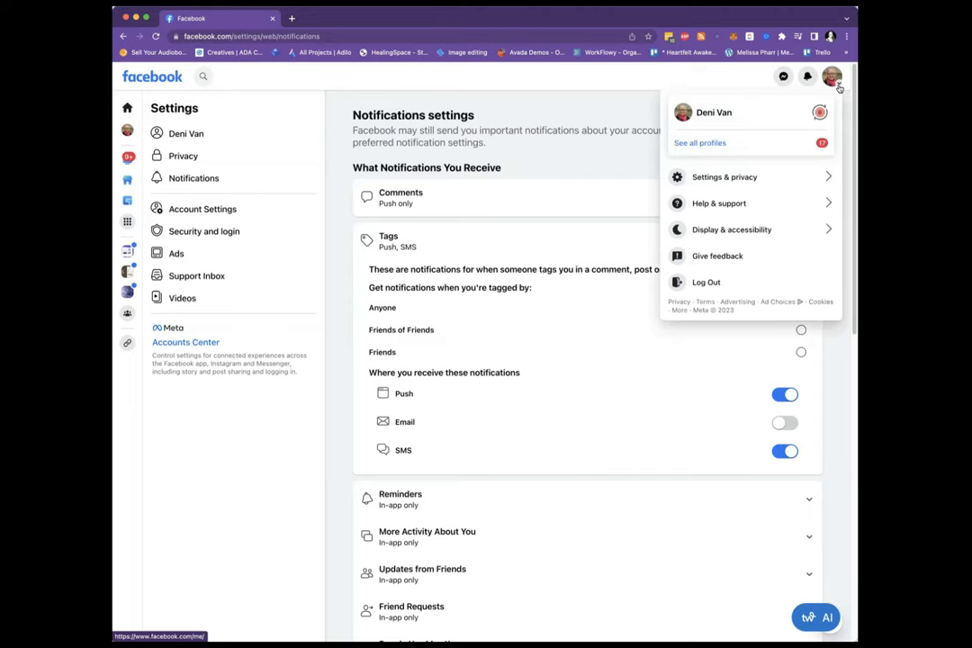
mouse_move(724, 177)
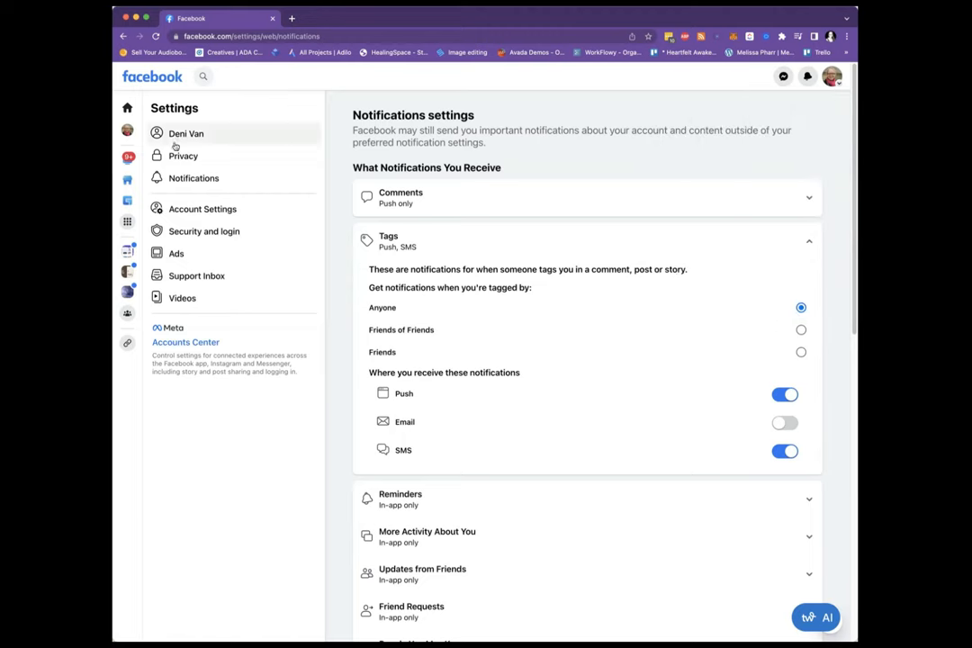
mouse_move(205, 231)
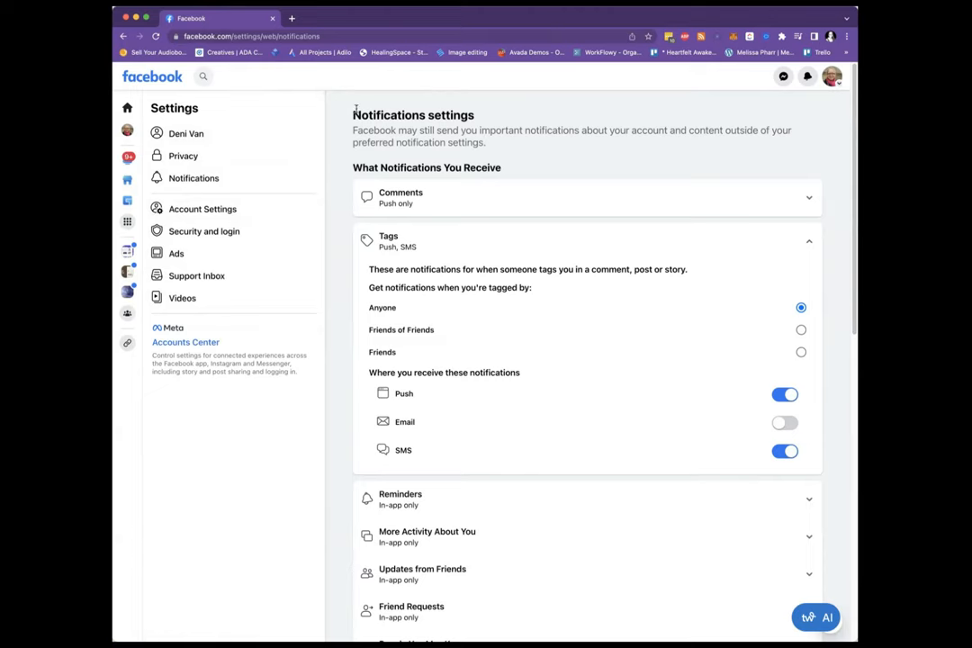
scroll(down, 3)
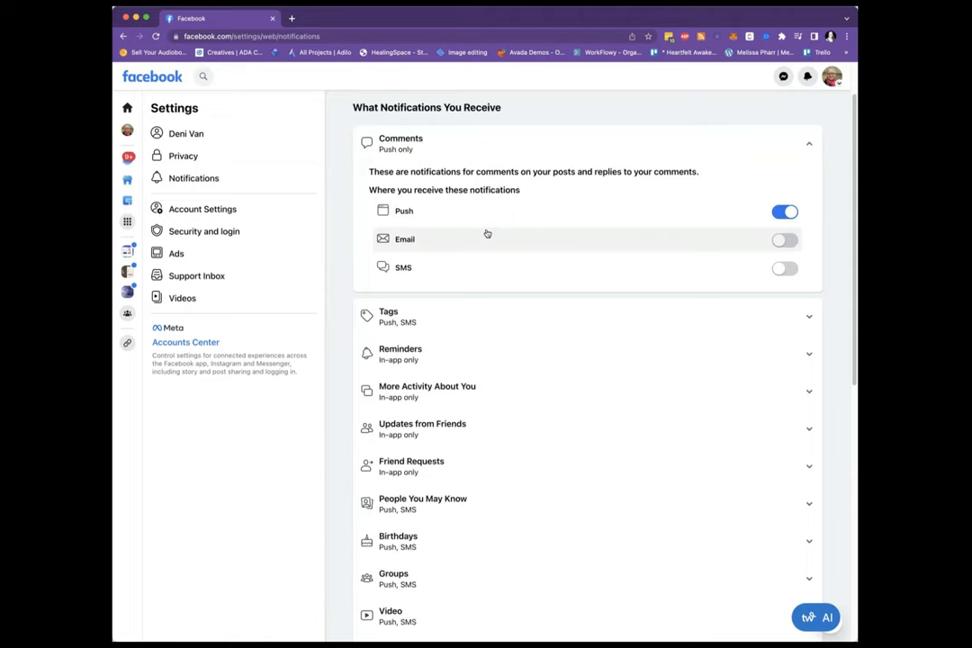
mouse_move(533, 243)
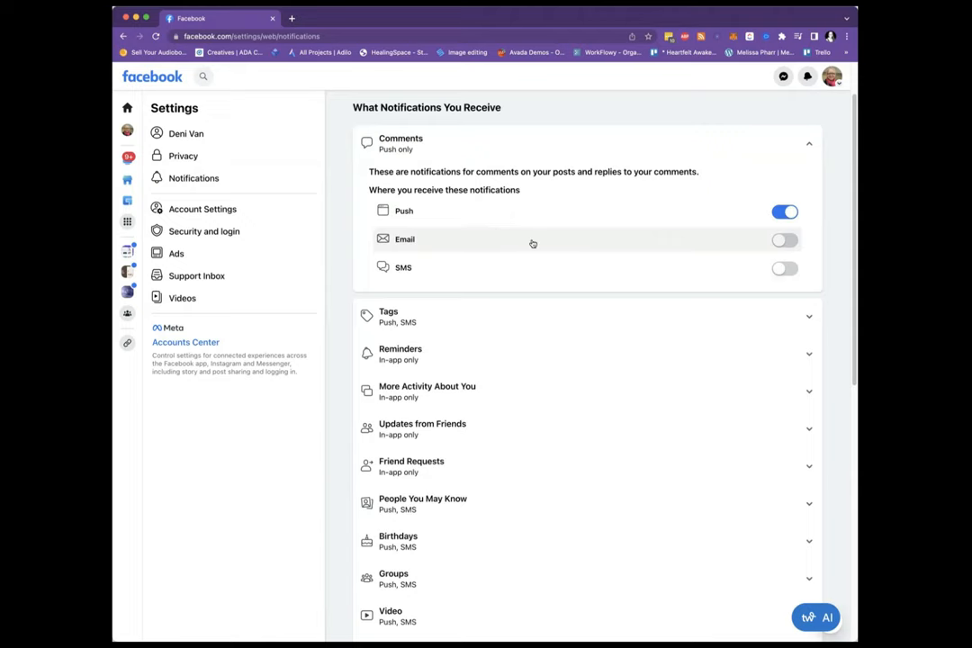
mouse_move(536, 222)
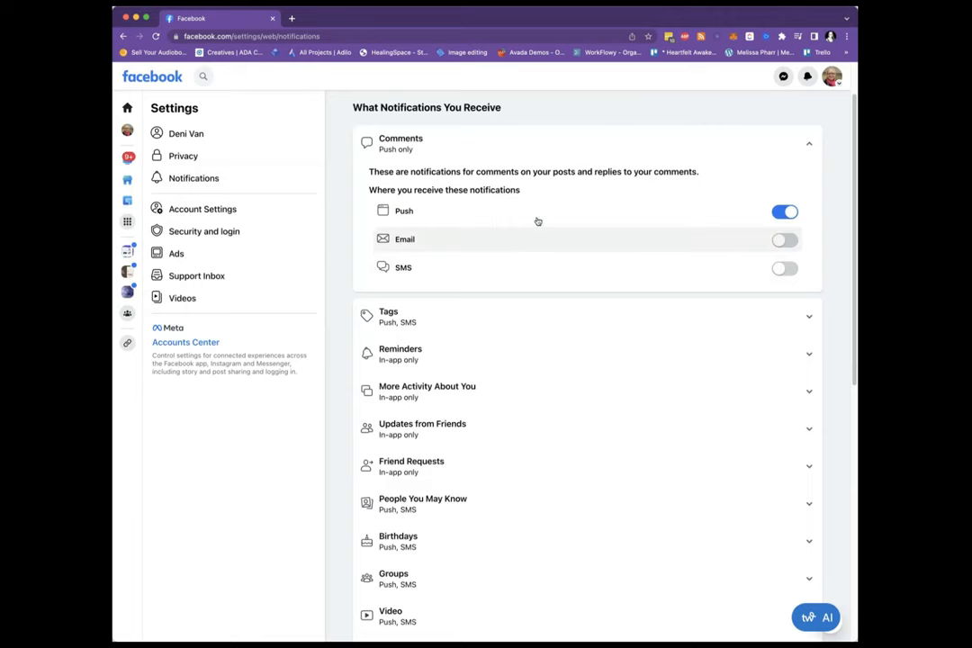
scroll(down, 3)
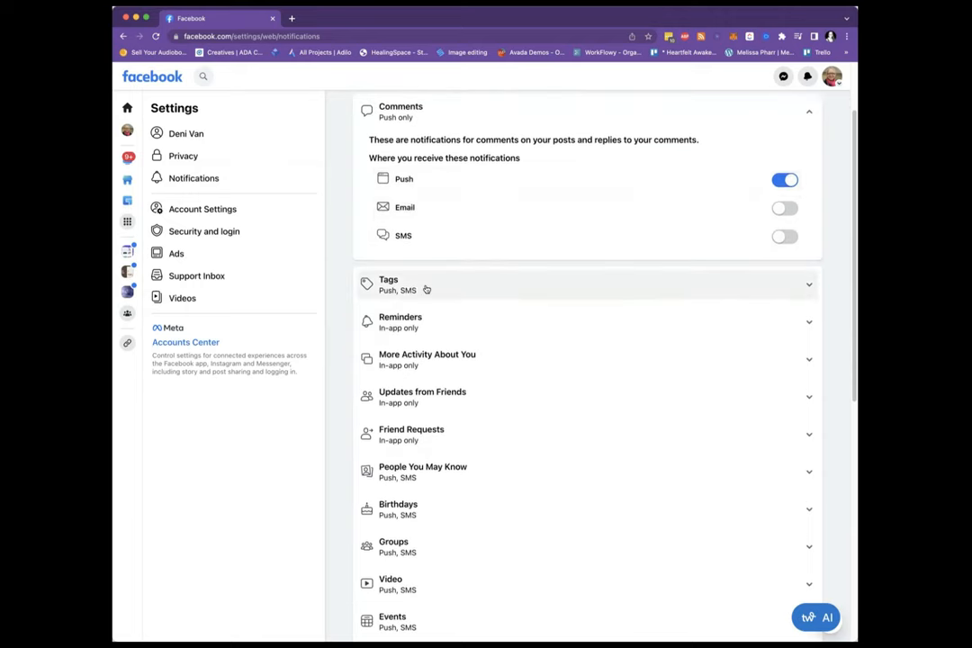
Make Tags notifications in-app only by switching off the push and SMS alerts
scroll(down, 3)
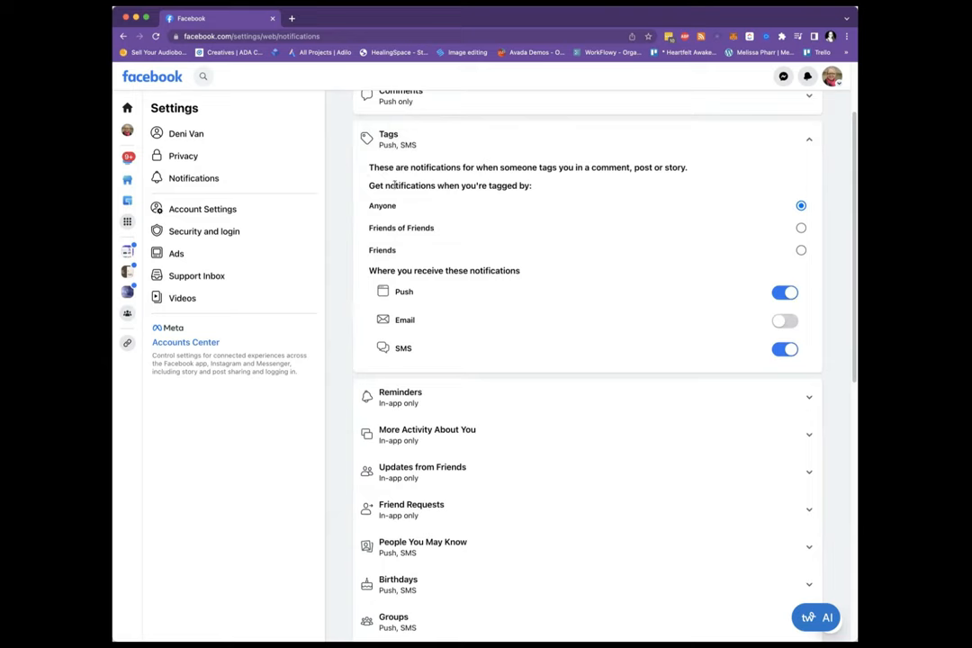
mouse_move(661, 180)
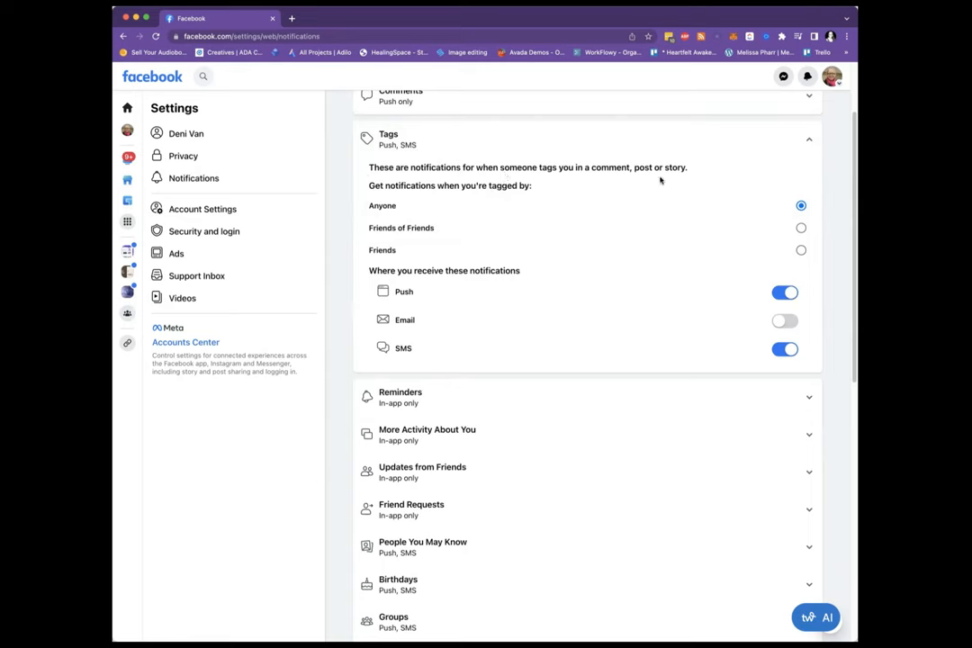
mouse_move(472, 194)
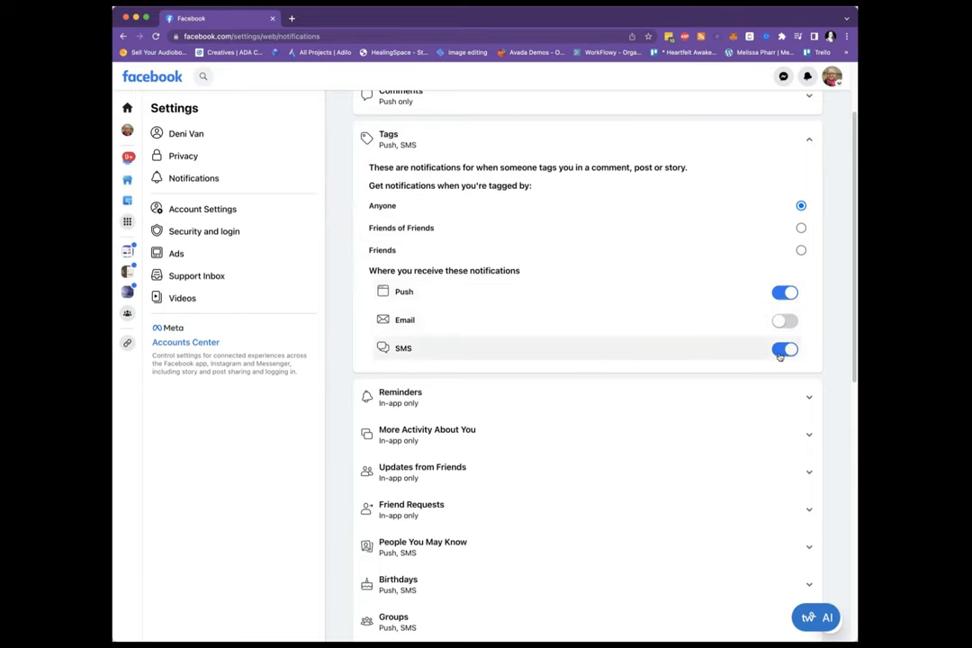
click(783, 349)
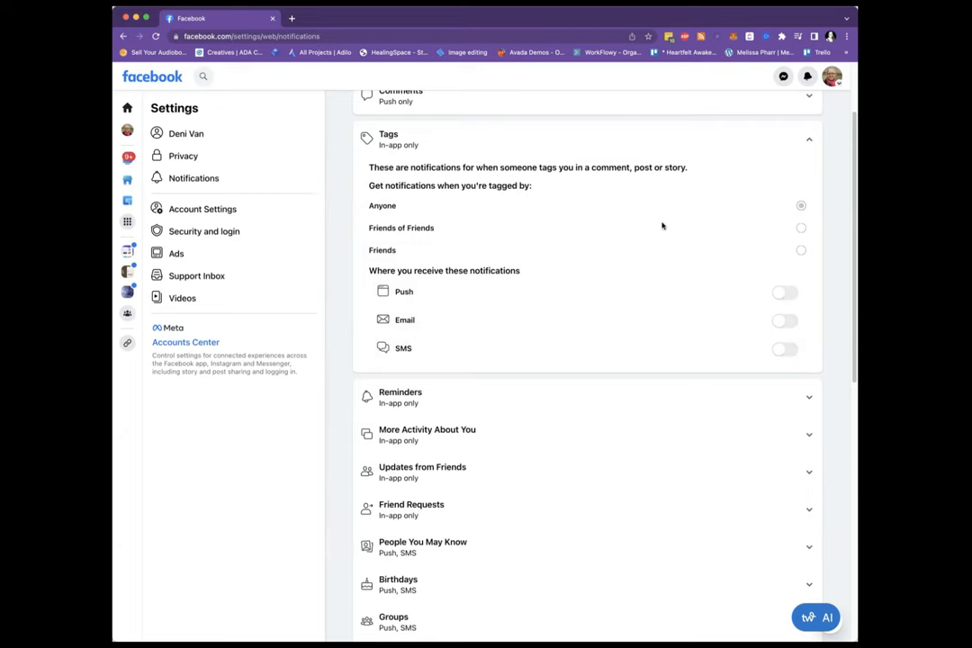
scroll(down, 3)
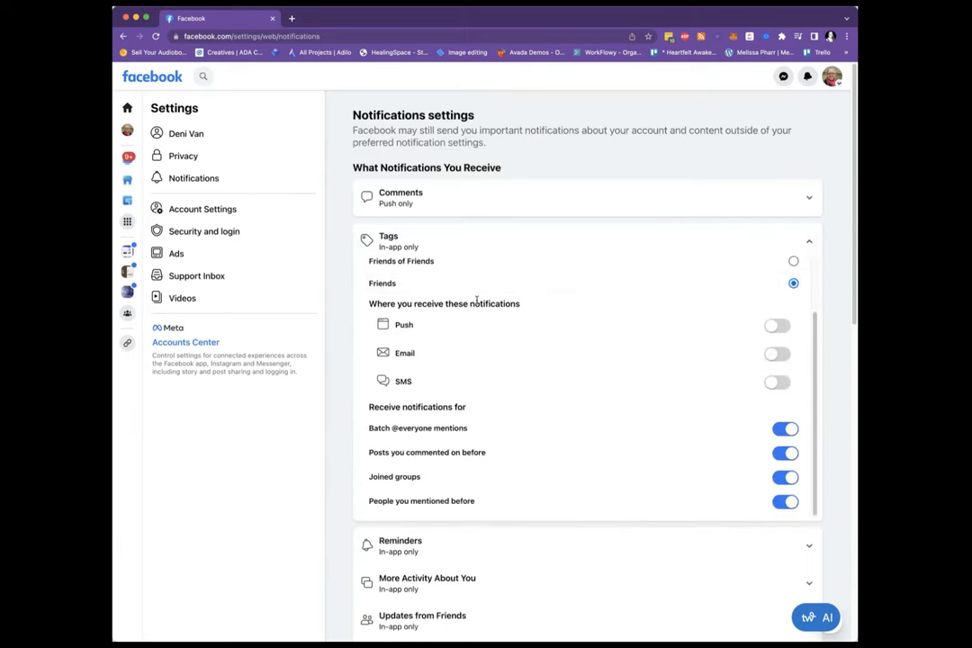
mouse_move(747, 322)
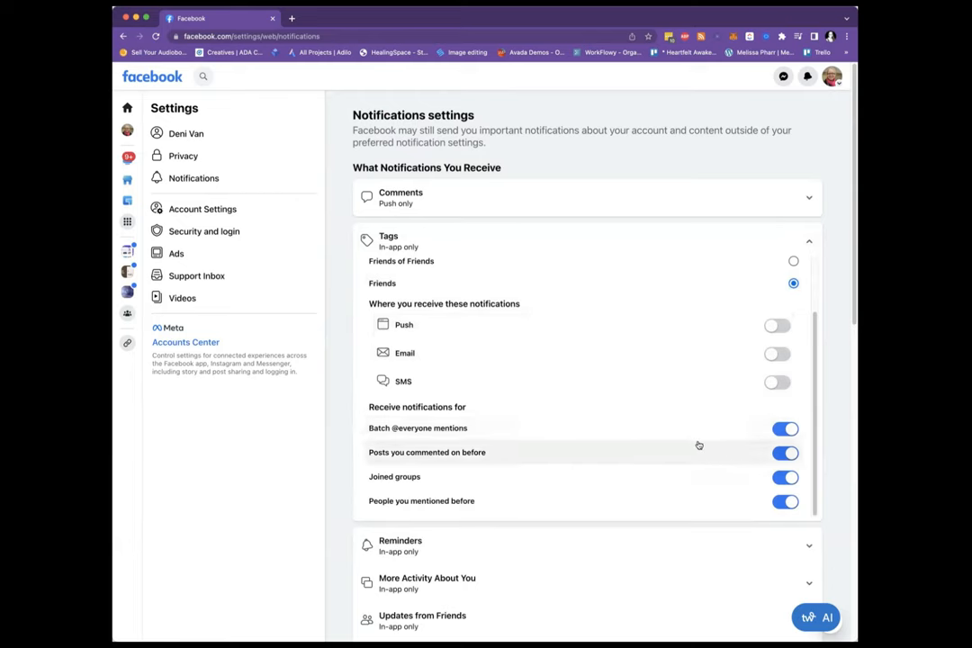
mouse_move(507, 400)
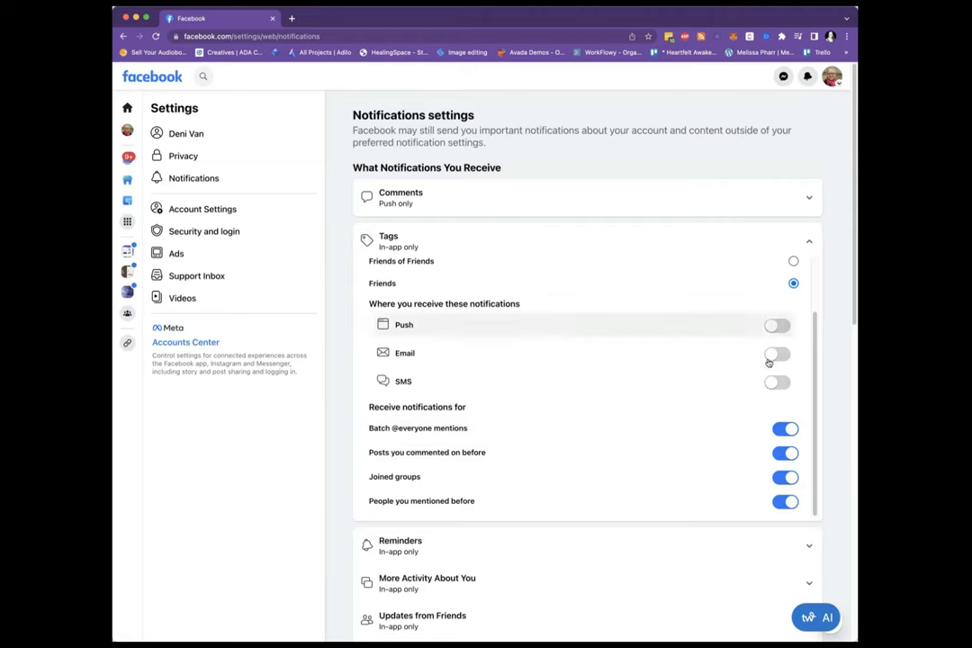
mouse_move(429, 423)
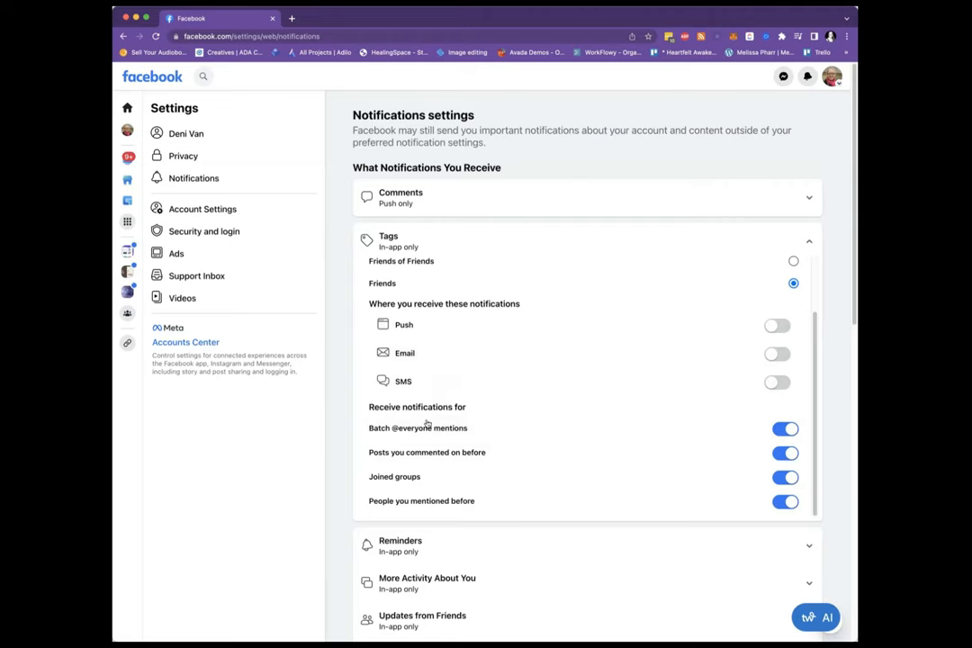
mouse_move(518, 461)
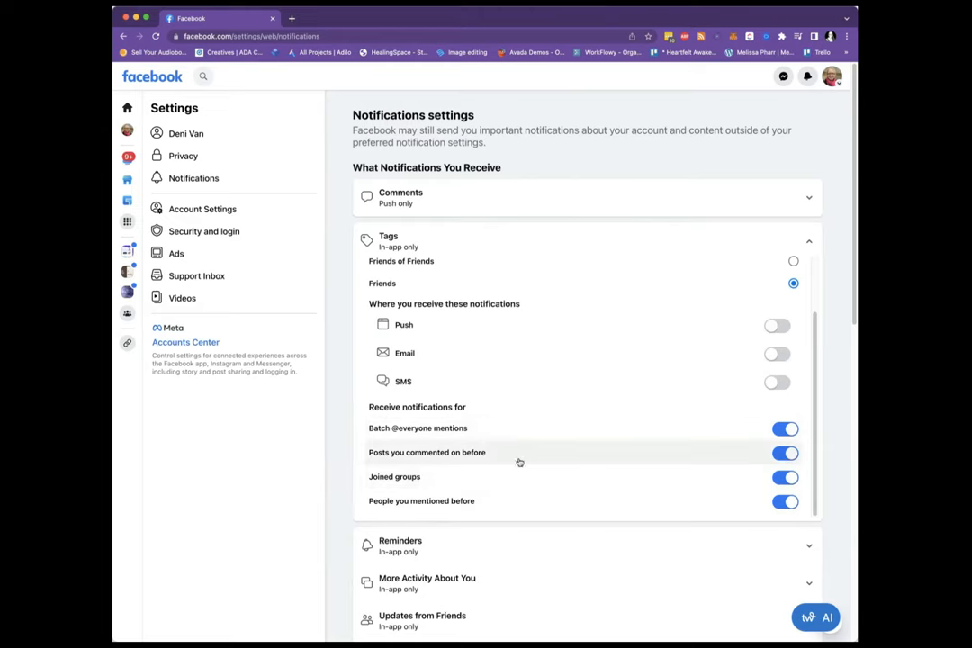
mouse_move(548, 450)
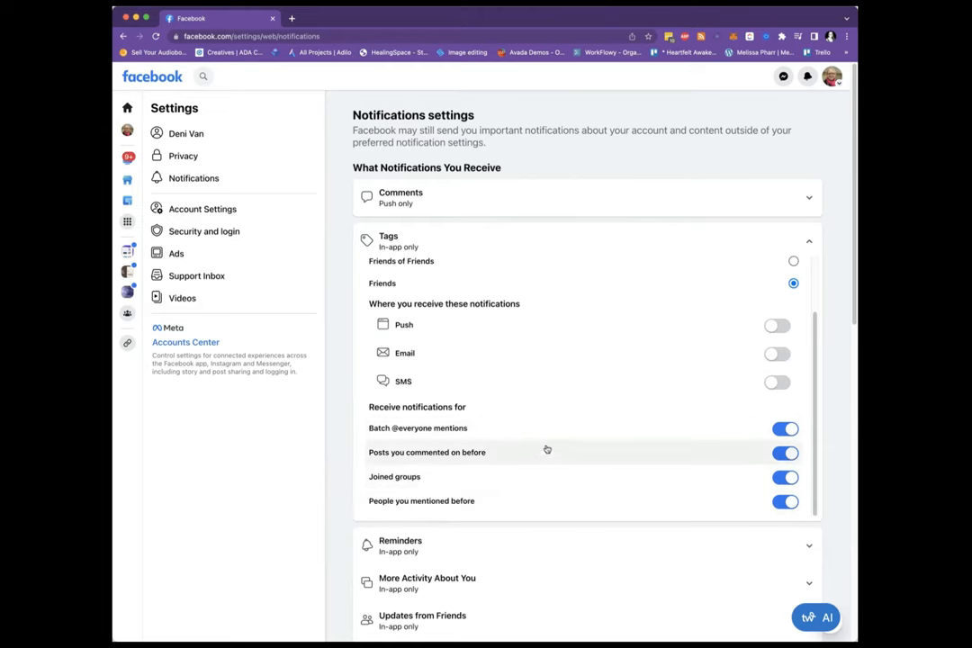
mouse_move(540, 450)
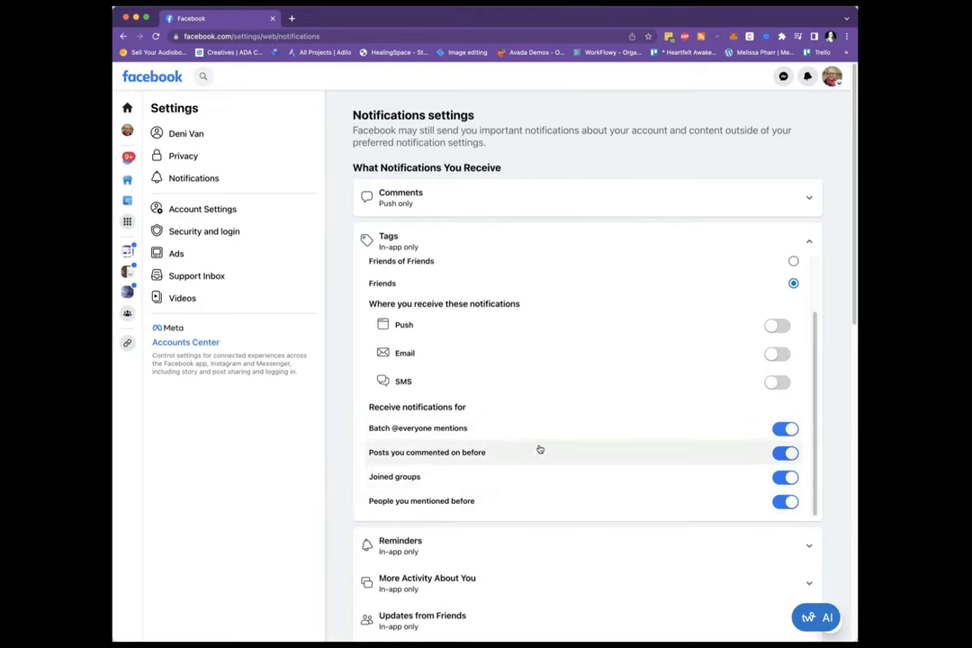
mouse_move(709, 443)
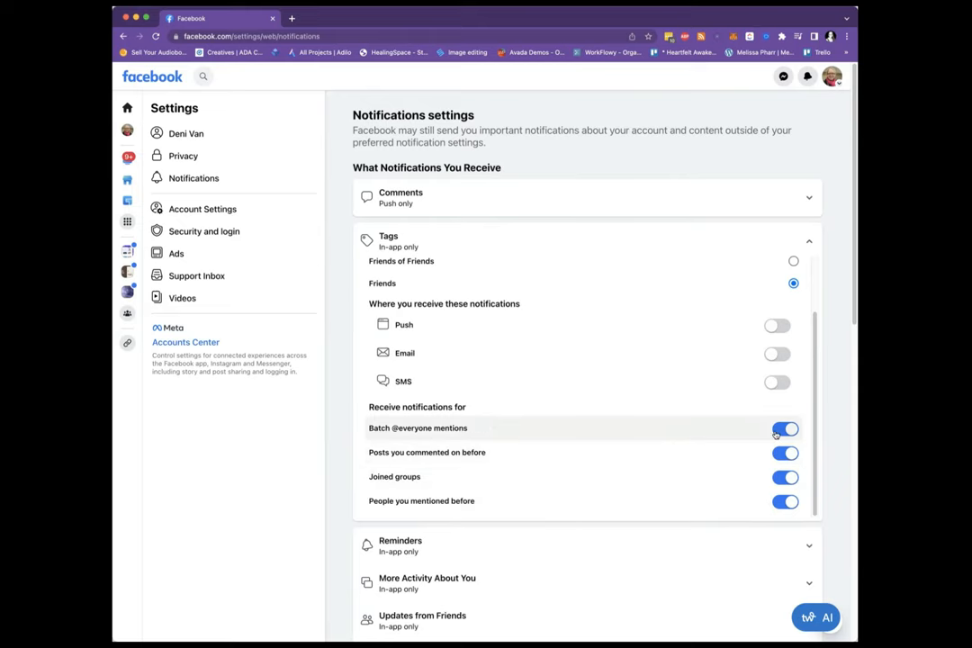
click(785, 428)
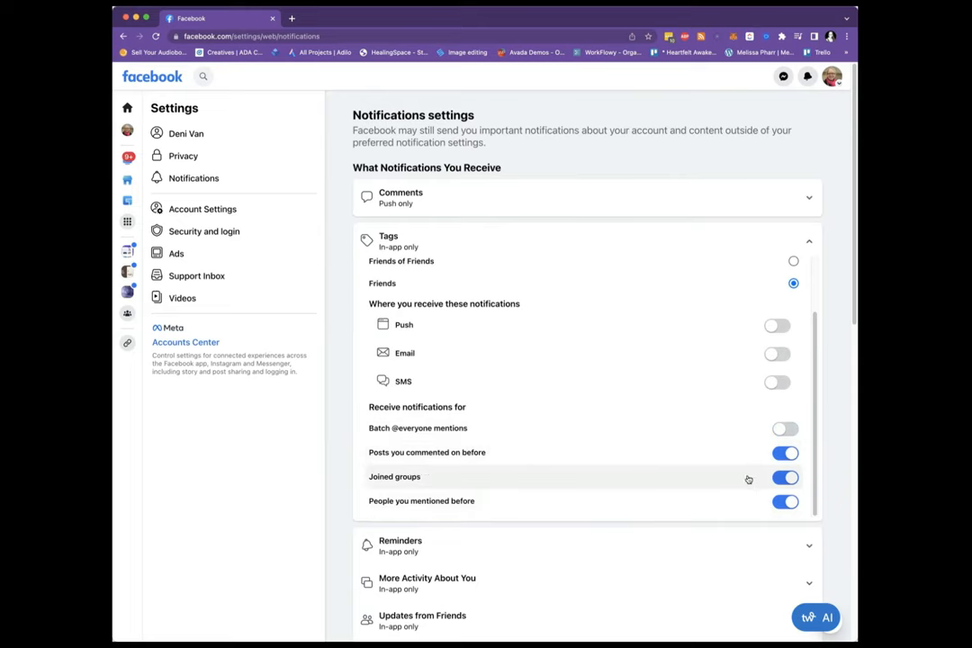
mouse_move(742, 501)
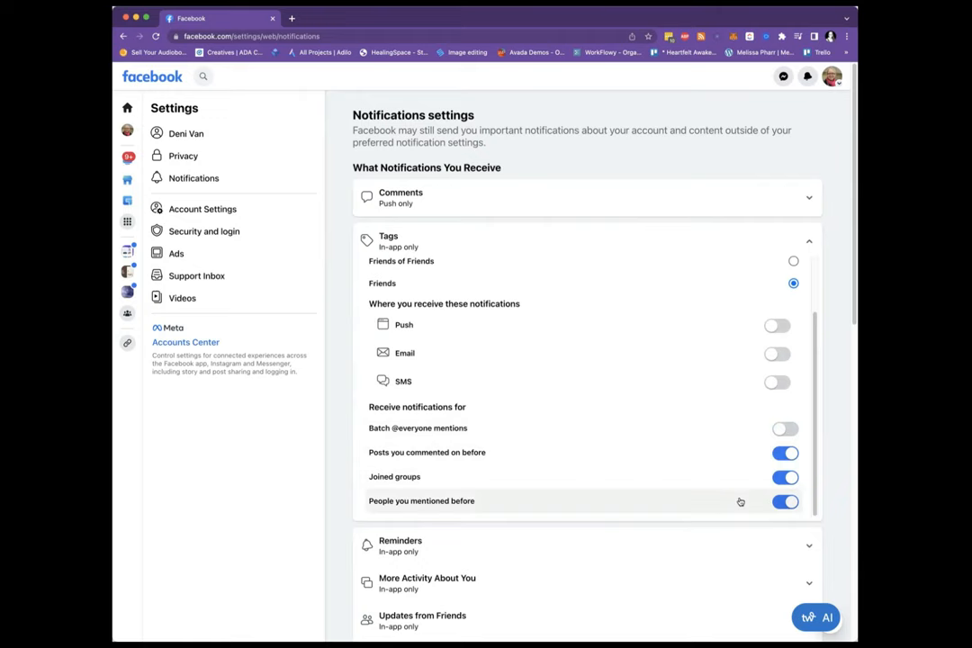
mouse_move(749, 493)
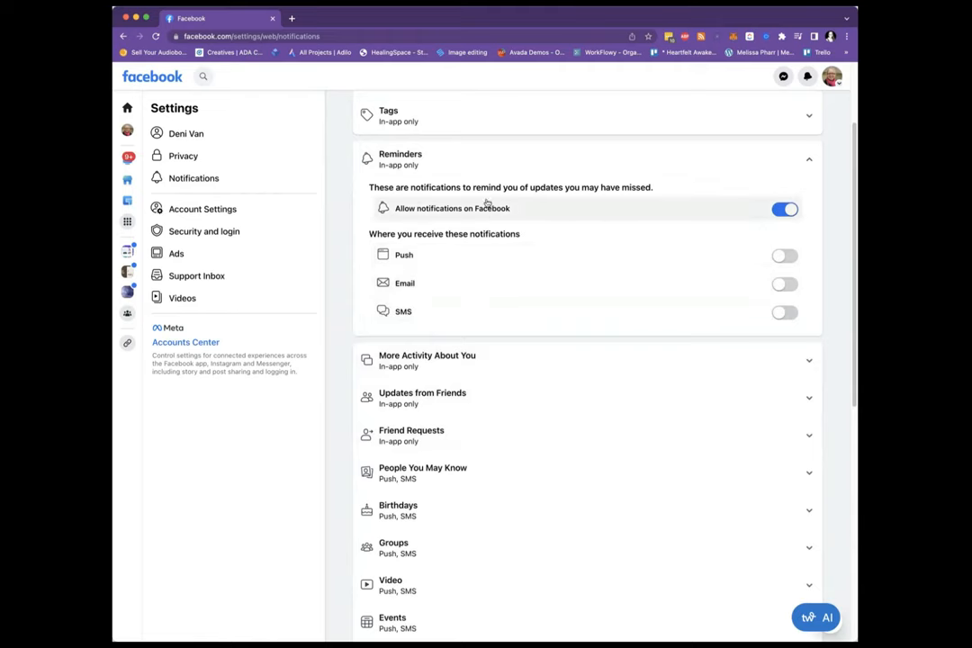
Scroll through Reminders and Video categories down to How You Get Notifications
scroll(down, 3)
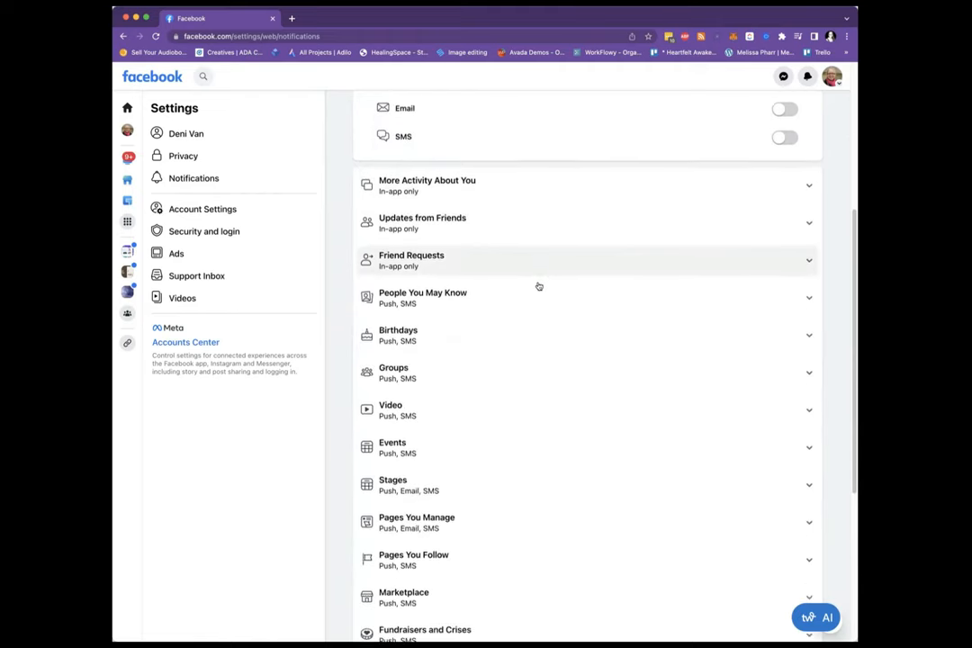
scroll(down, 3)
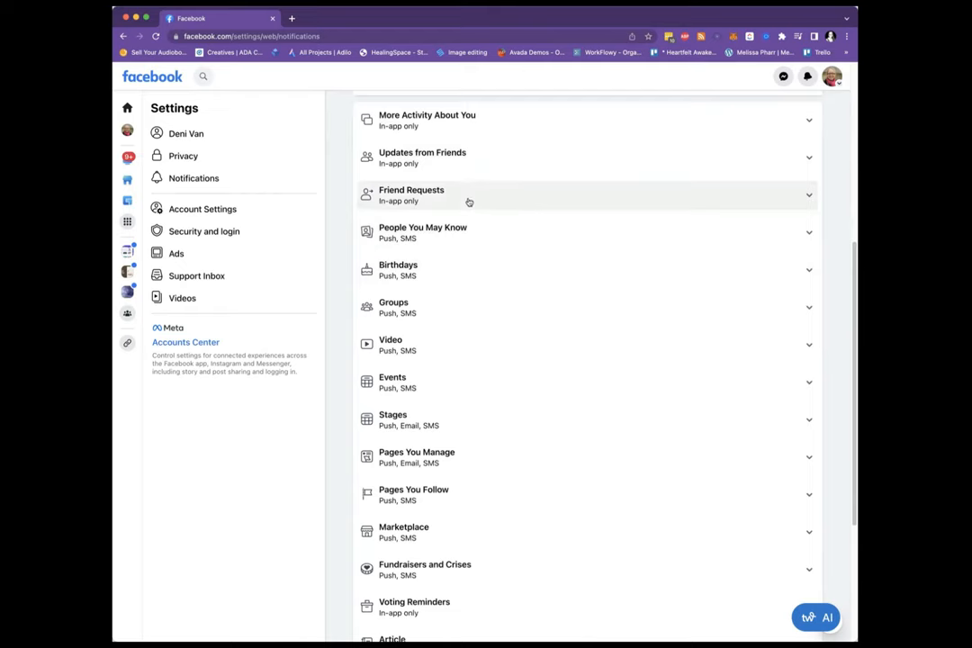
scroll(down, 3)
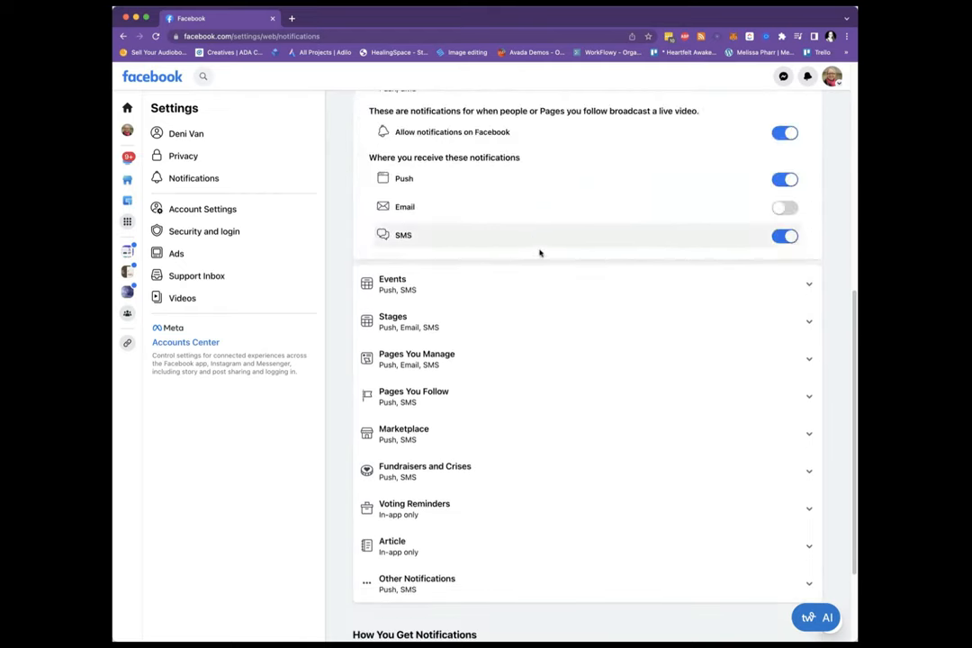
scroll(down, 3)
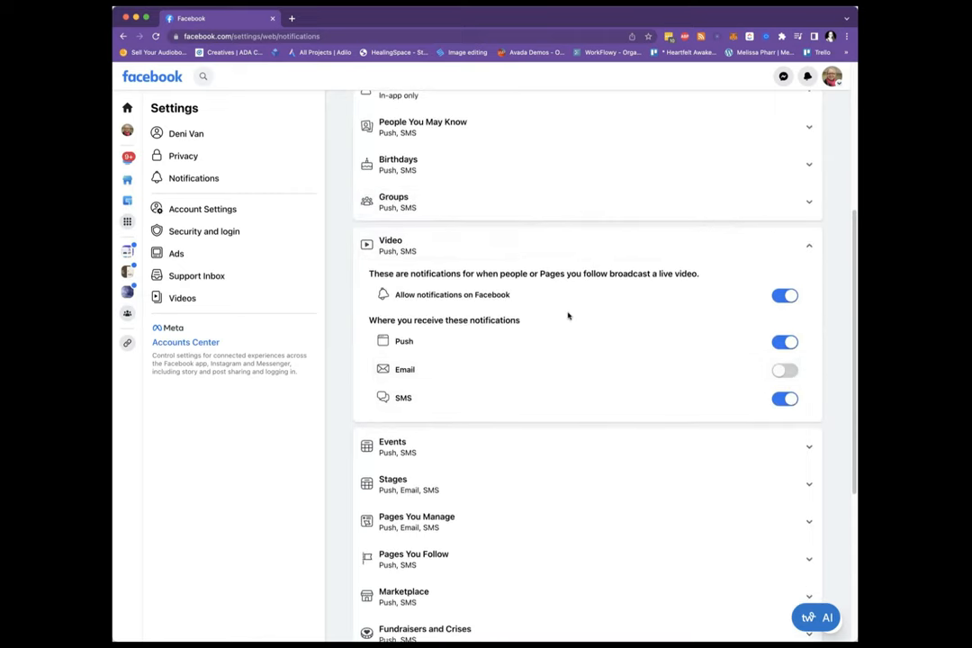
scroll(down, 3)
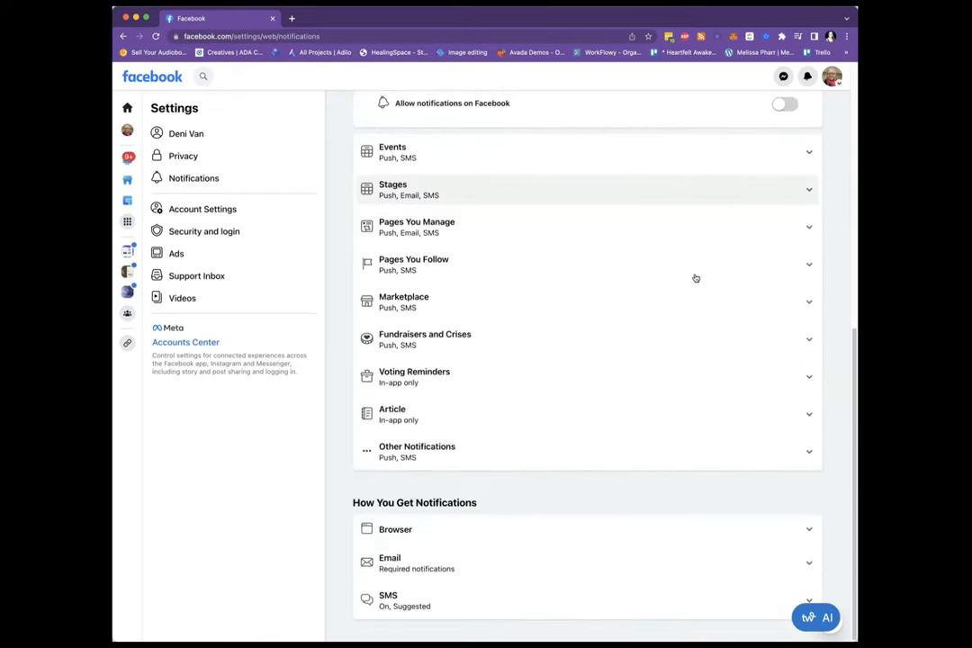
mouse_move(562, 367)
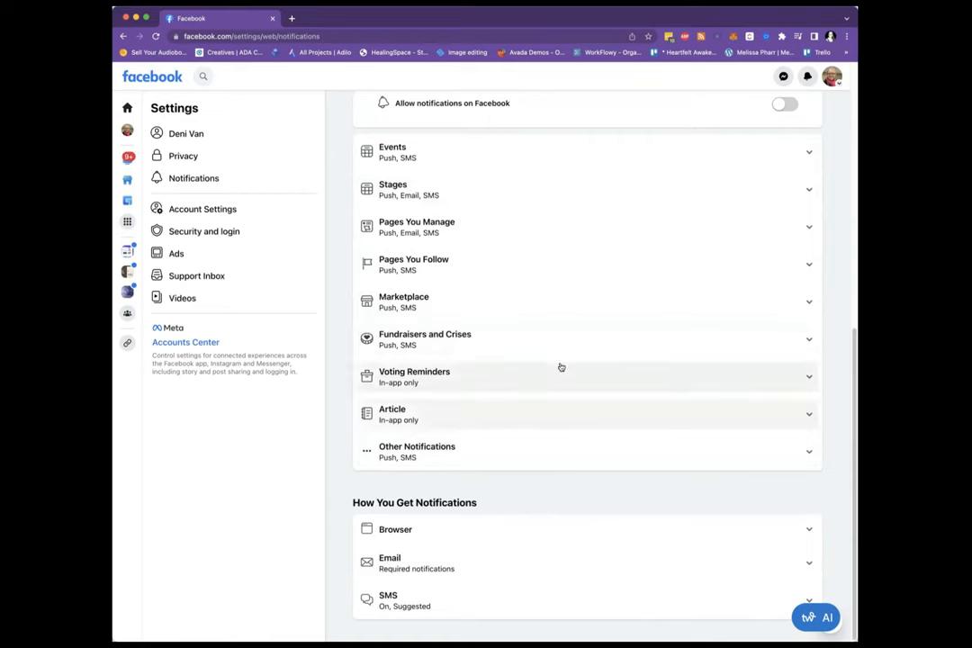